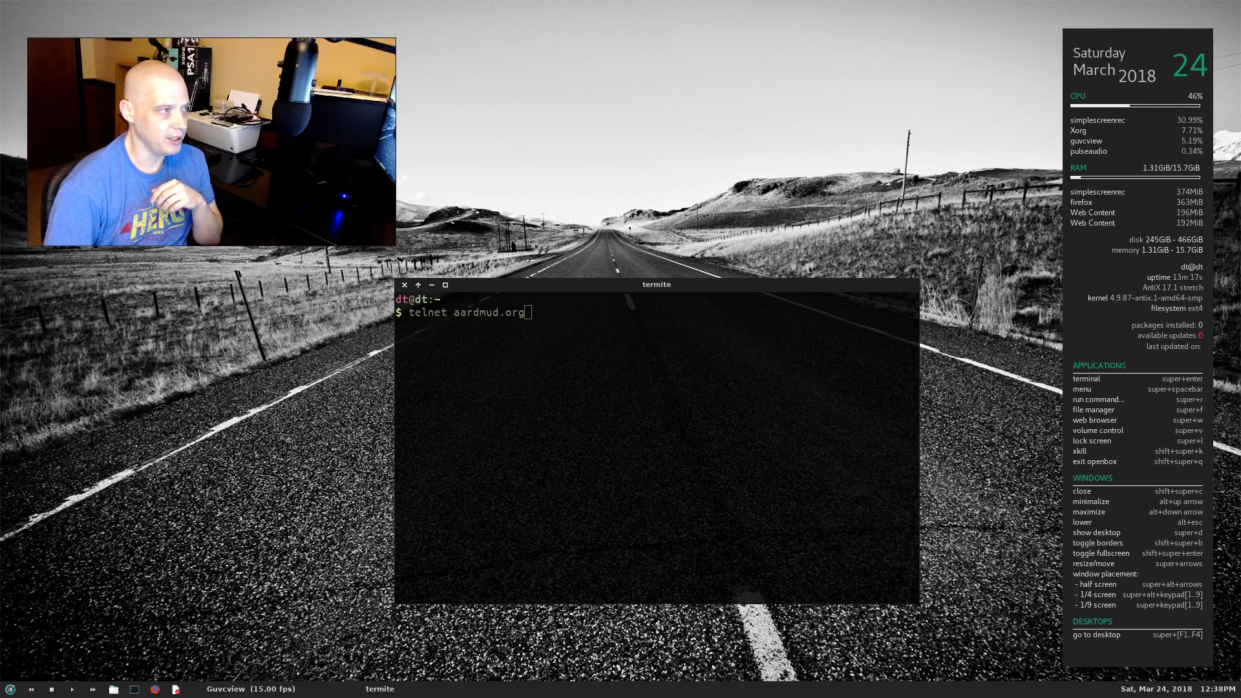
Telnet to aardmud.org and enter character name 'Di' after 'dt' is rejected.
left_click(645, 320)
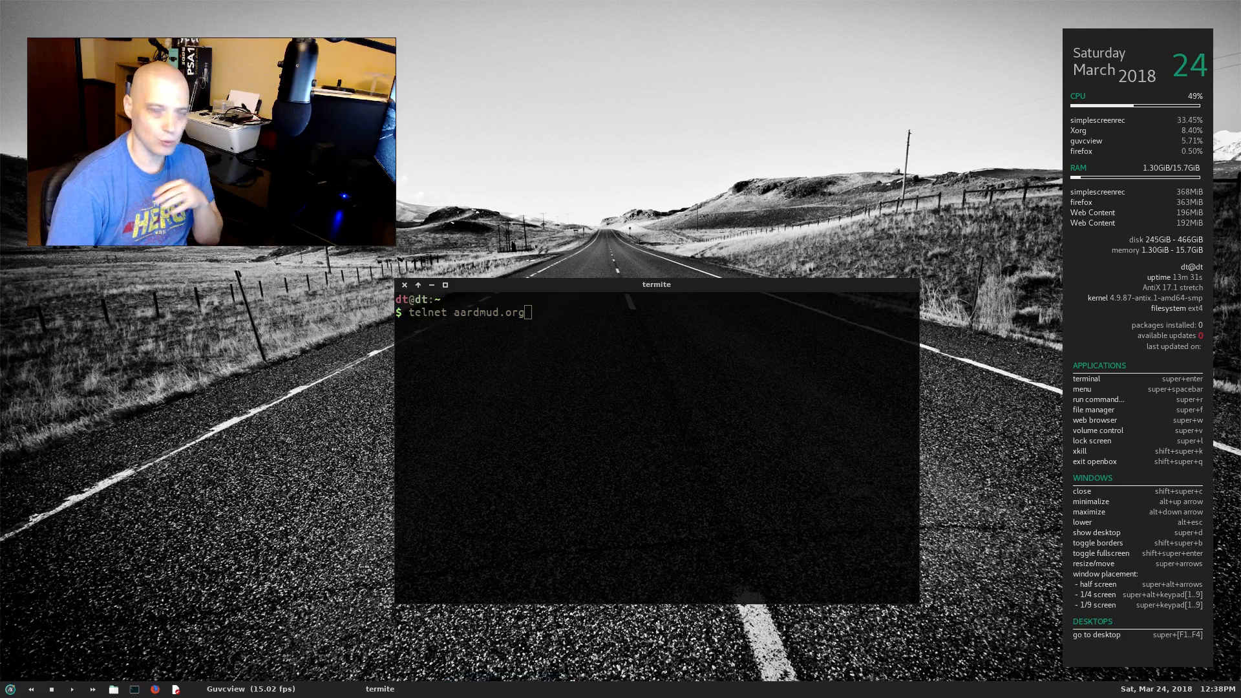
left_click(570, 321)
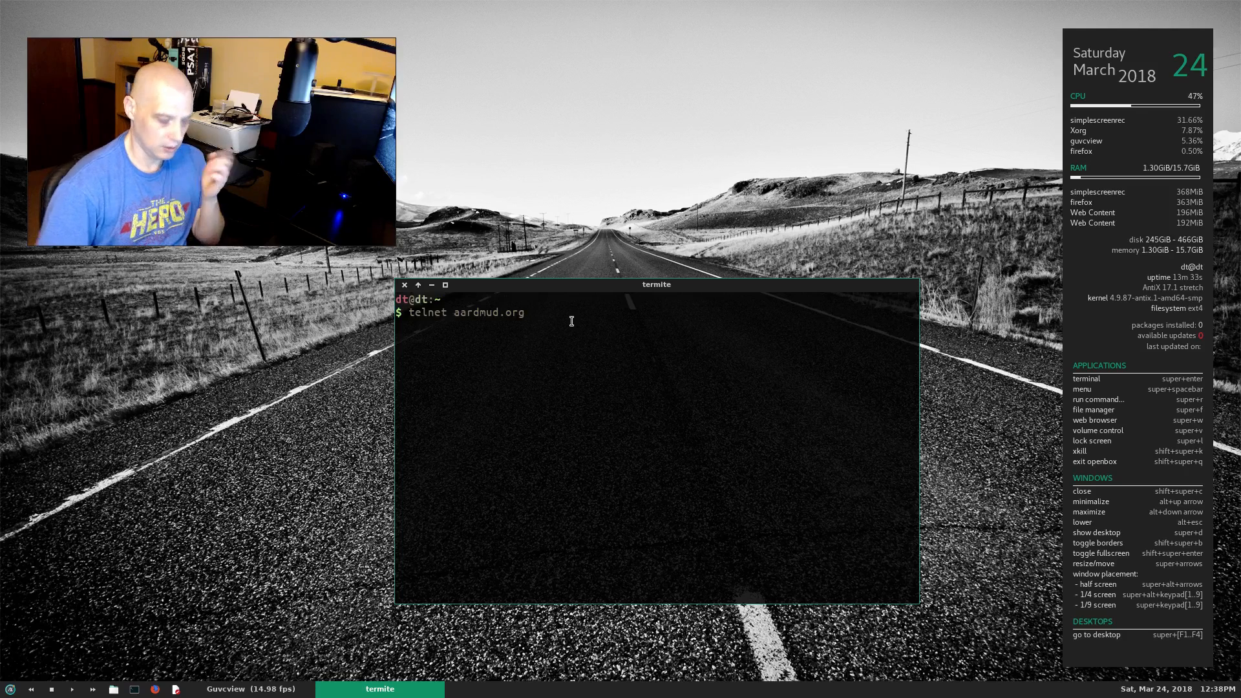
key("Return")
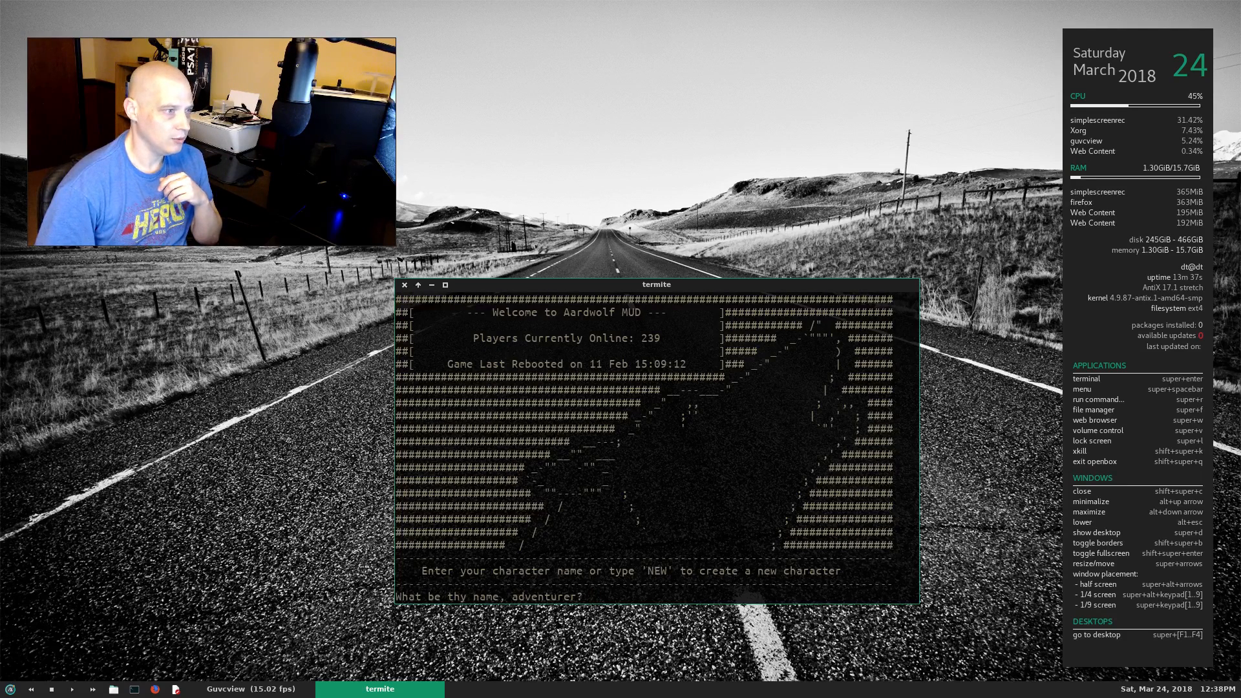
mouse_move(789, 290)
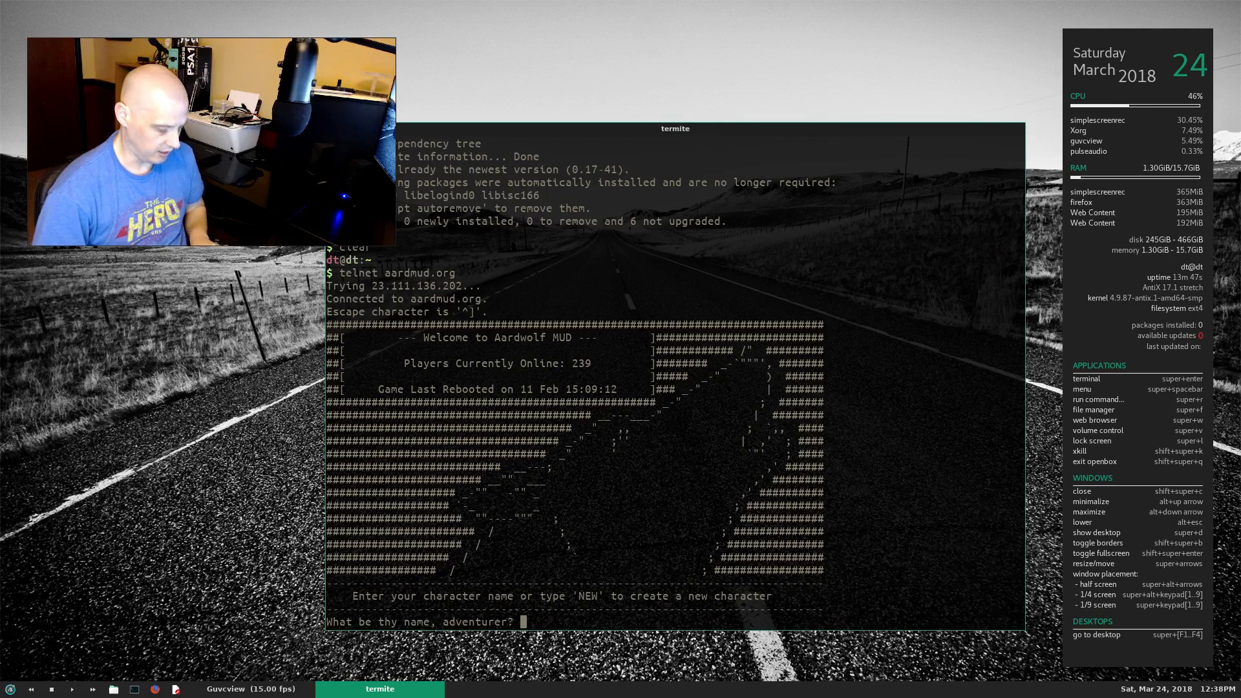
type("dt")
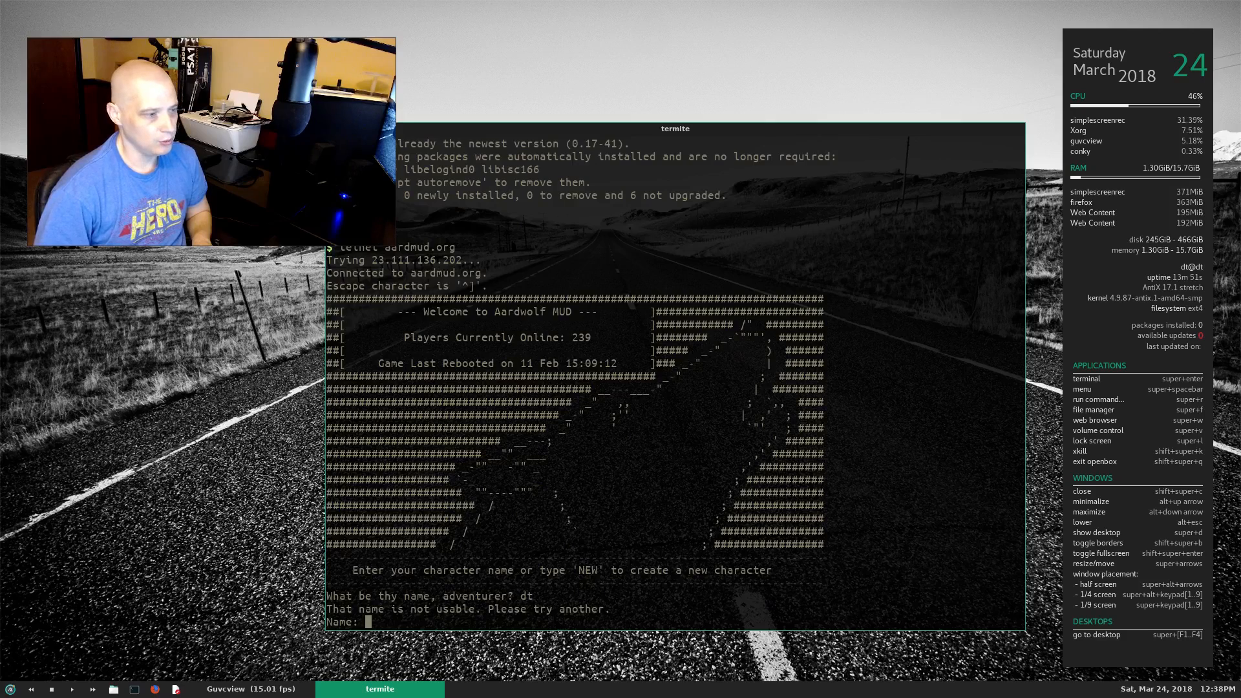
type("Di")
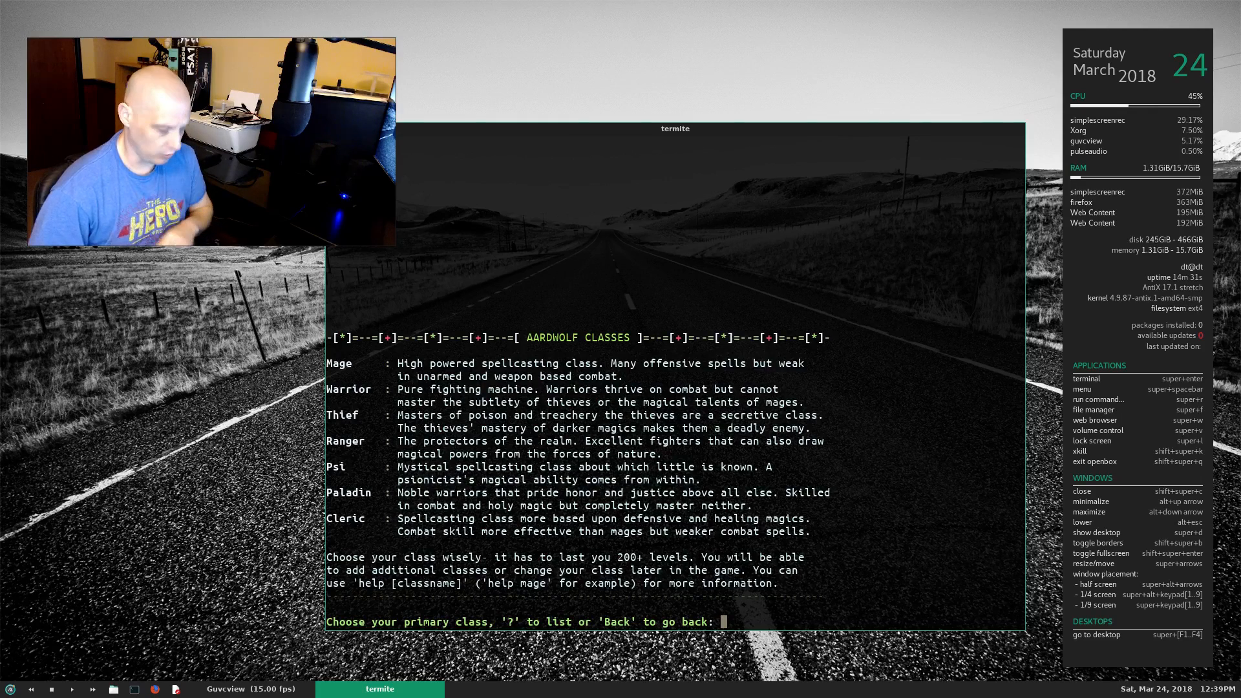
Choose the Mage class, back out of the mistyped subclass, and pick Dark elf.
type("Mage")
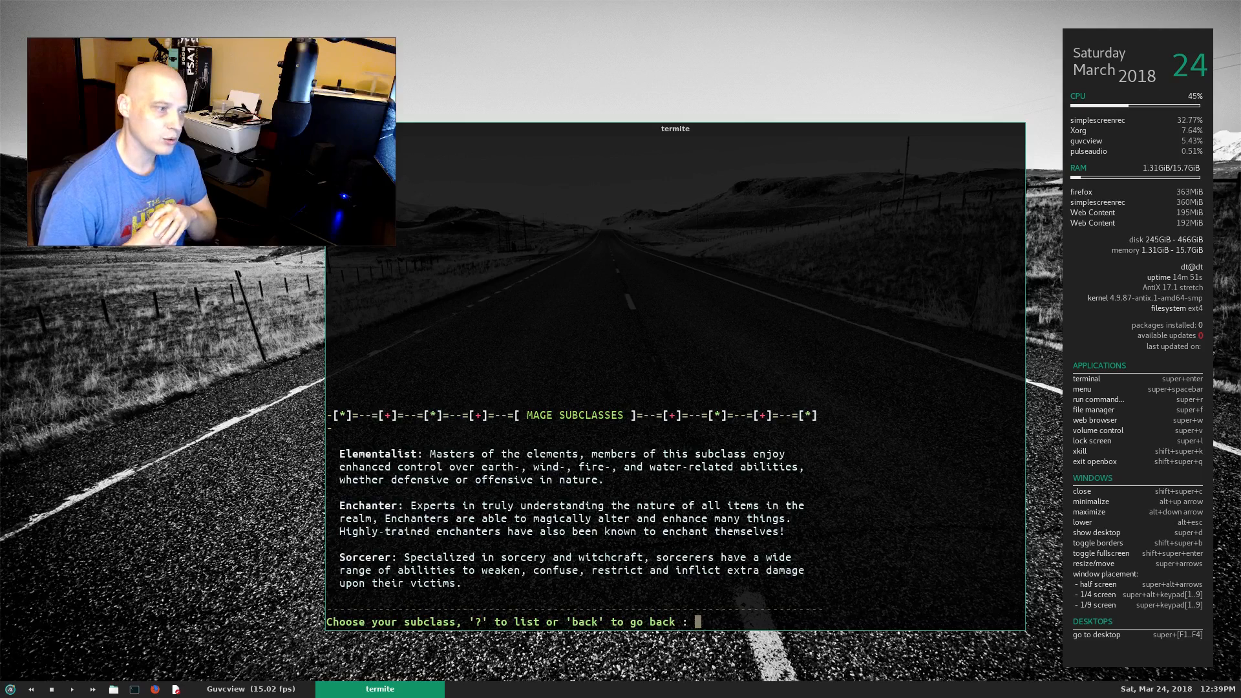
type("Soer^?r^?^?^?^?^?^M")
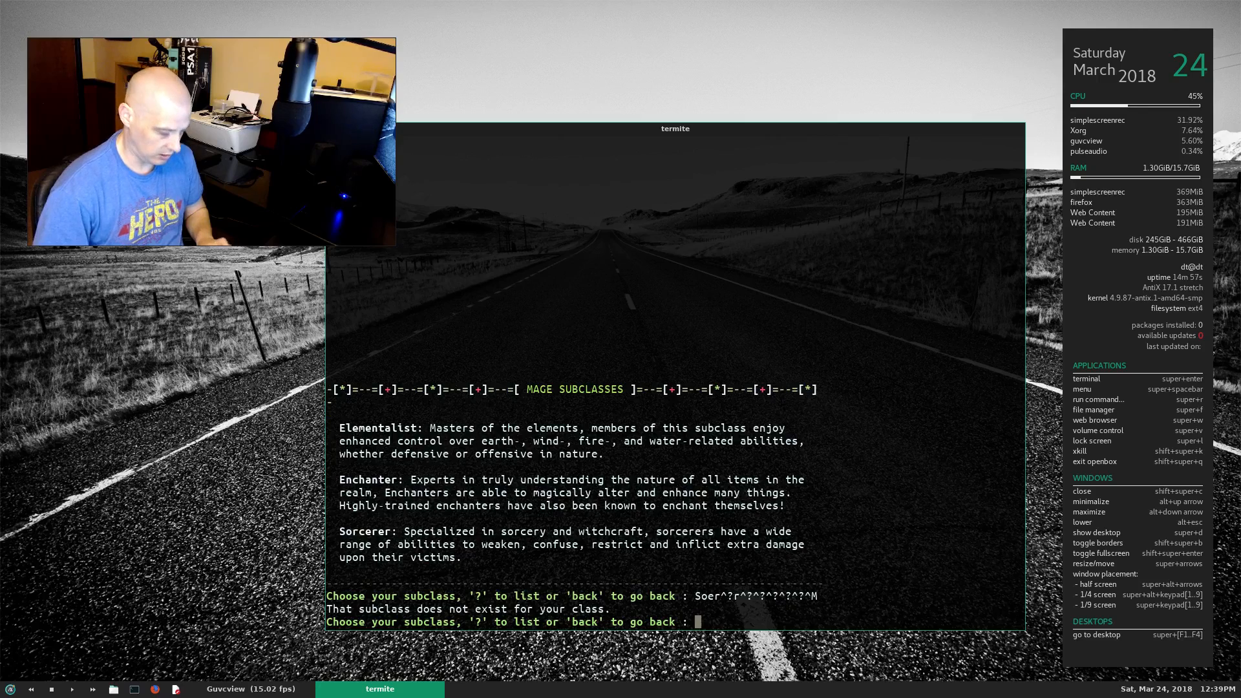
type("back")
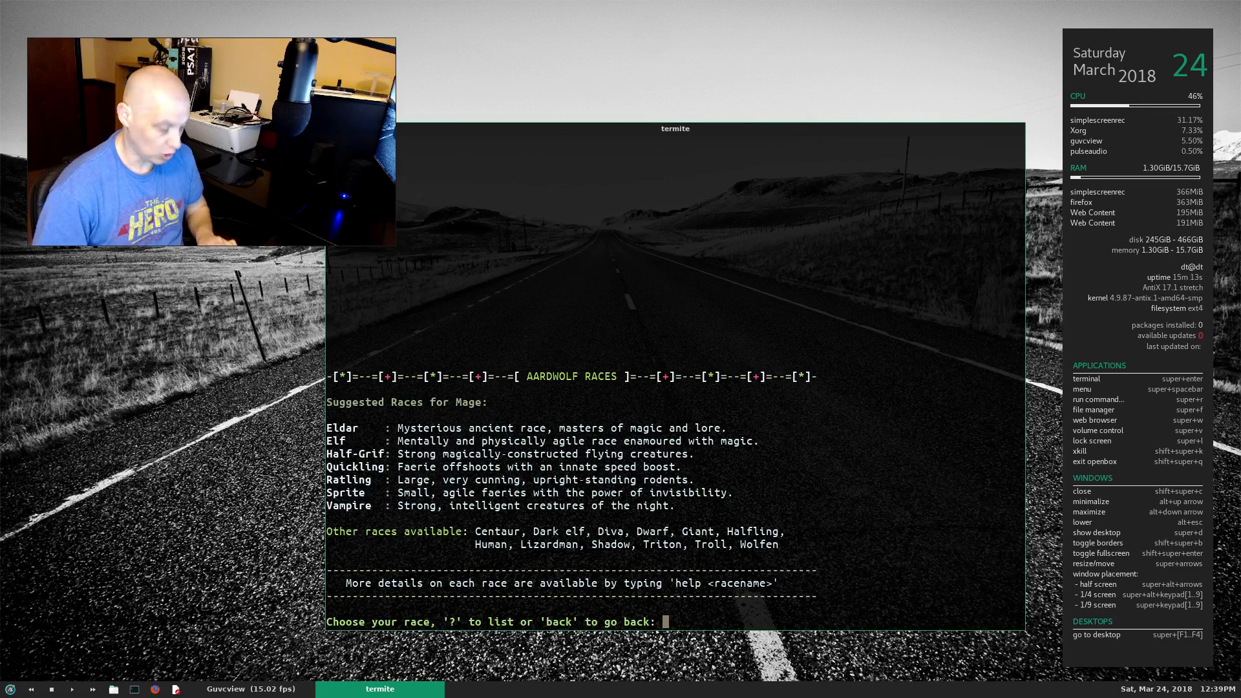
type("Dark elf")
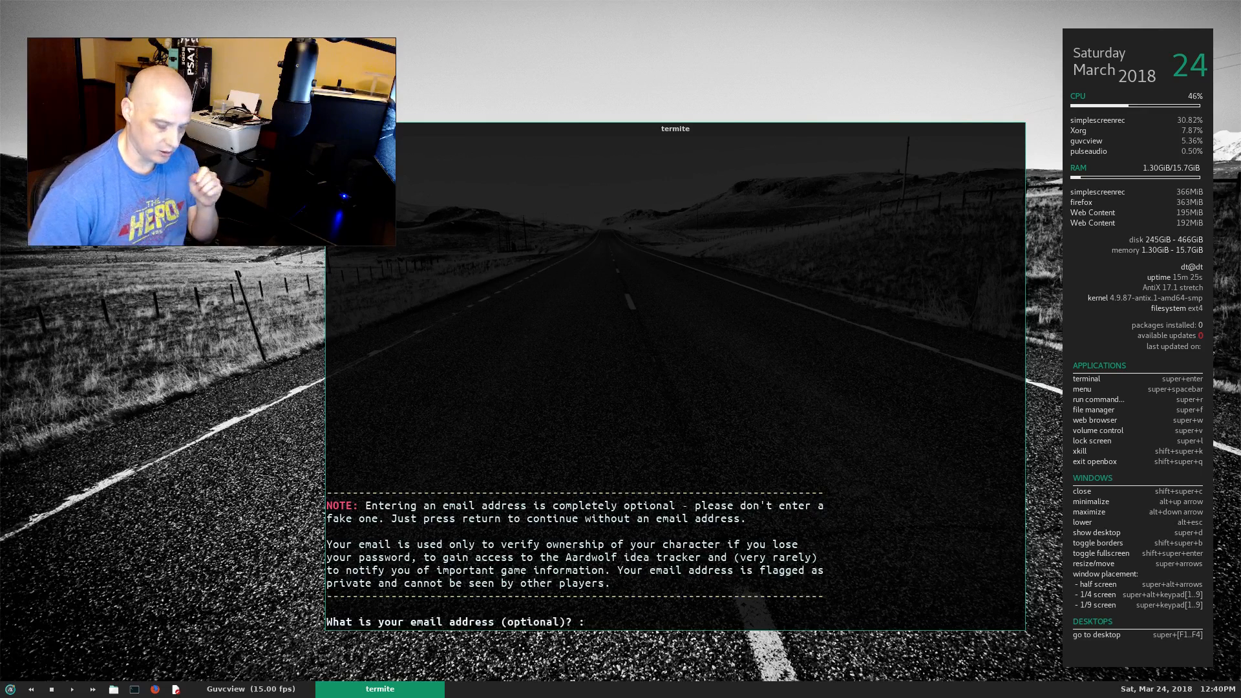
Skip the email address, pass the creation summary, and enter QUIT in-game.
key("Return")
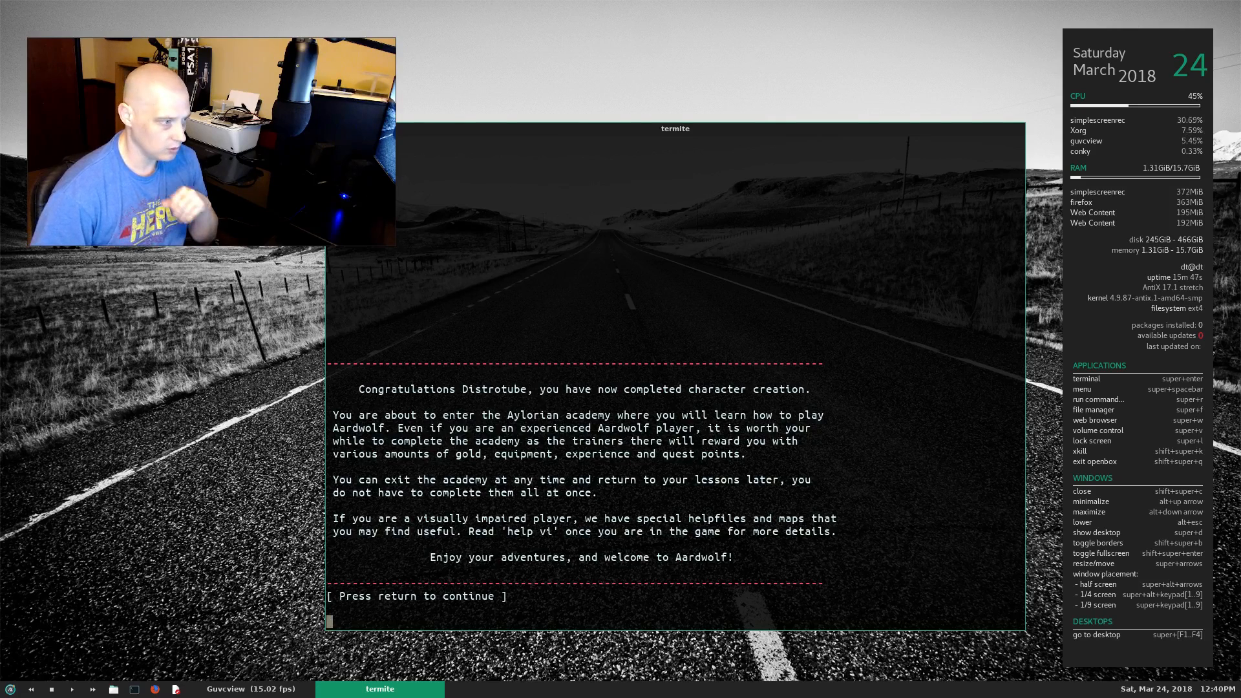
key("return")
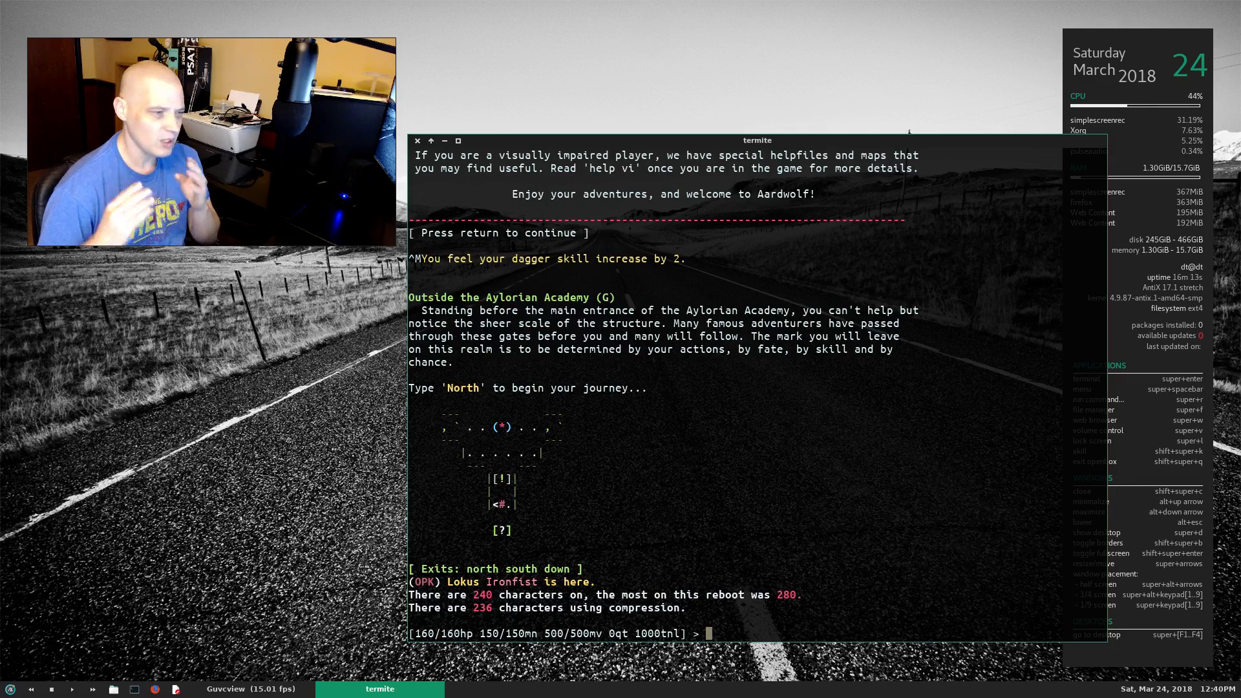
mouse_move(729, 32)
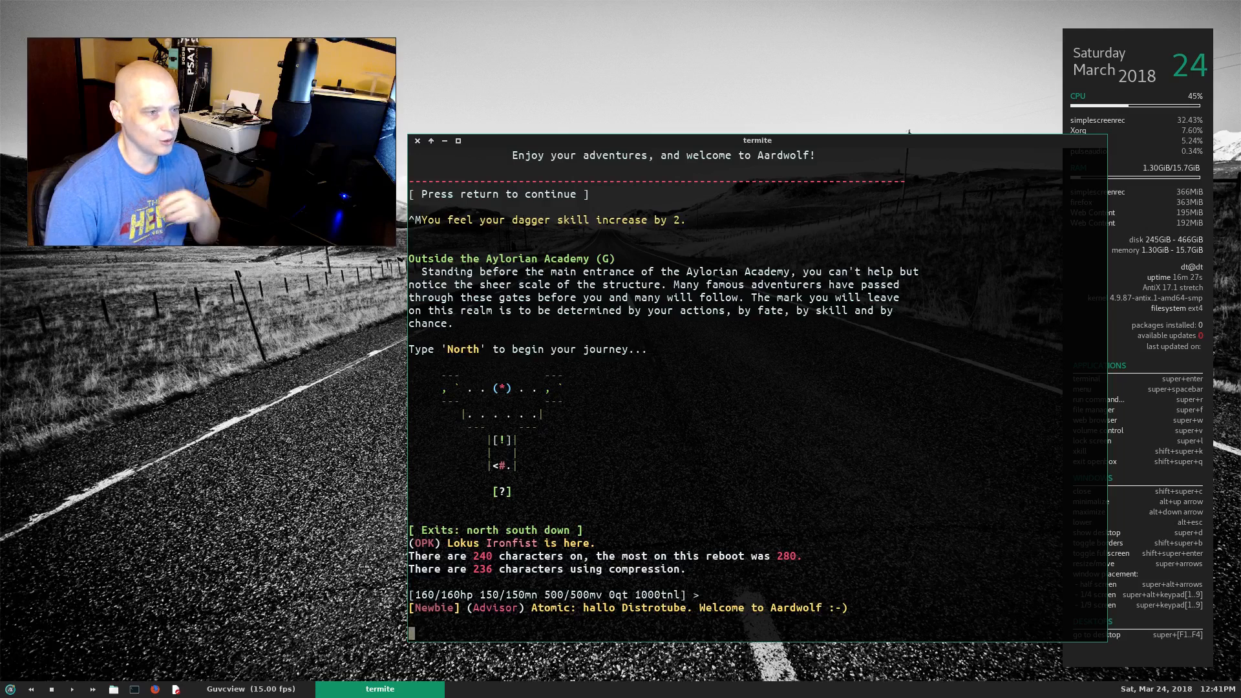
type("QUIT")
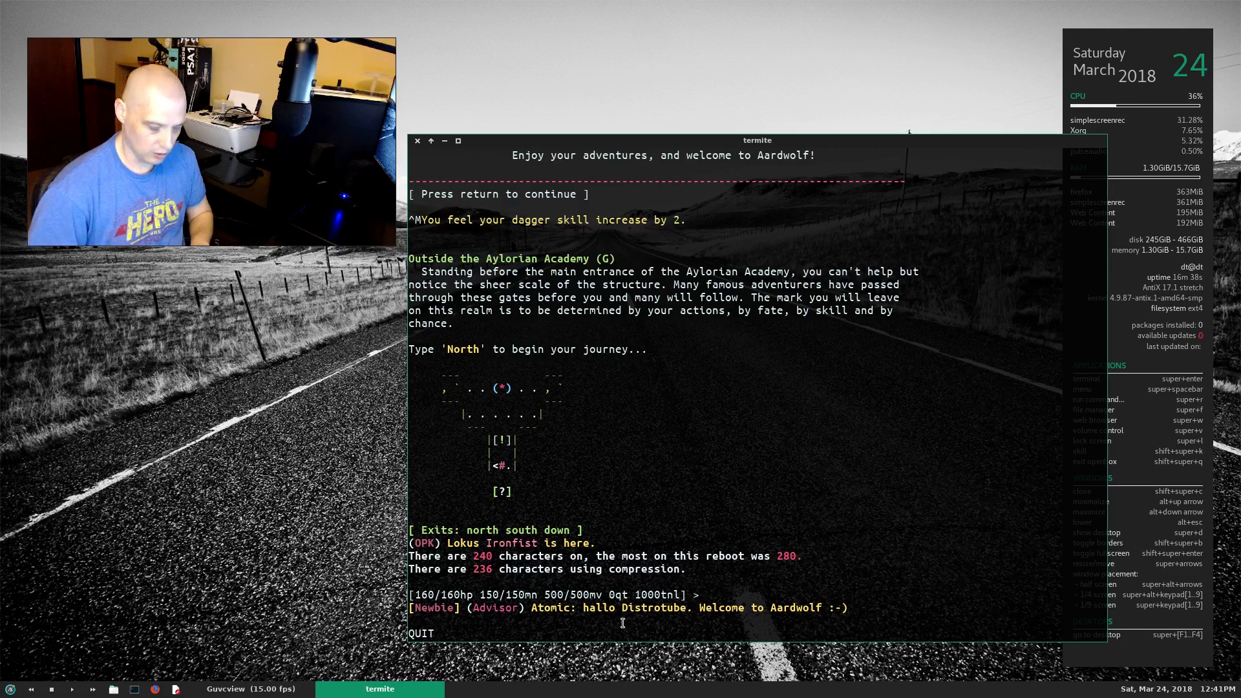
Leave Aardwolf and telnet to towel.blinkenlights.nl to watch ASCII Star Wars.
key("Return")
type("telnet towel.blinkenlights.nl")
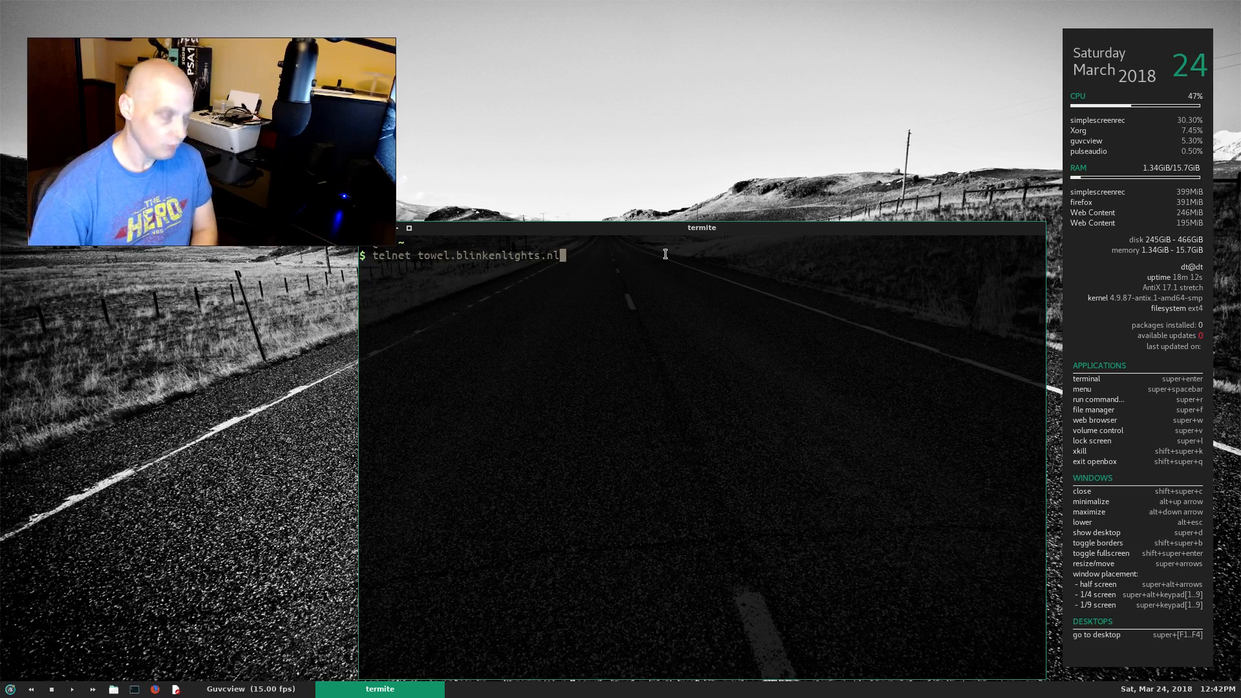
key("Return")
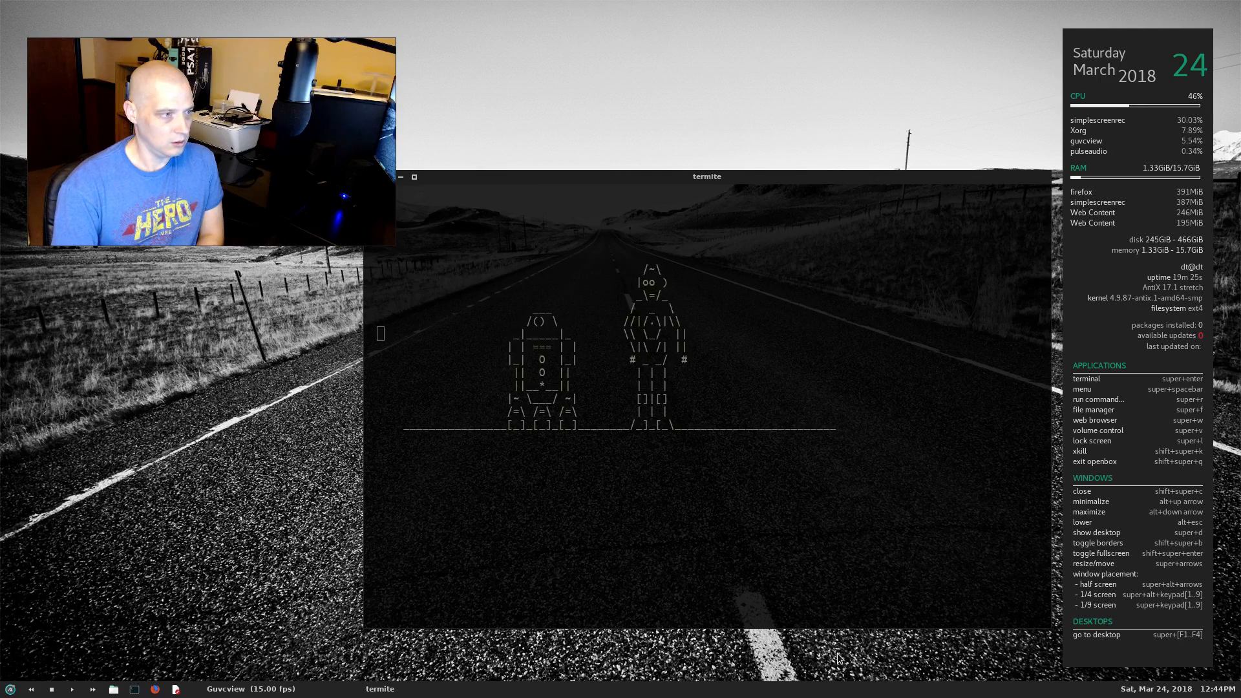
mouse_move(828, 578)
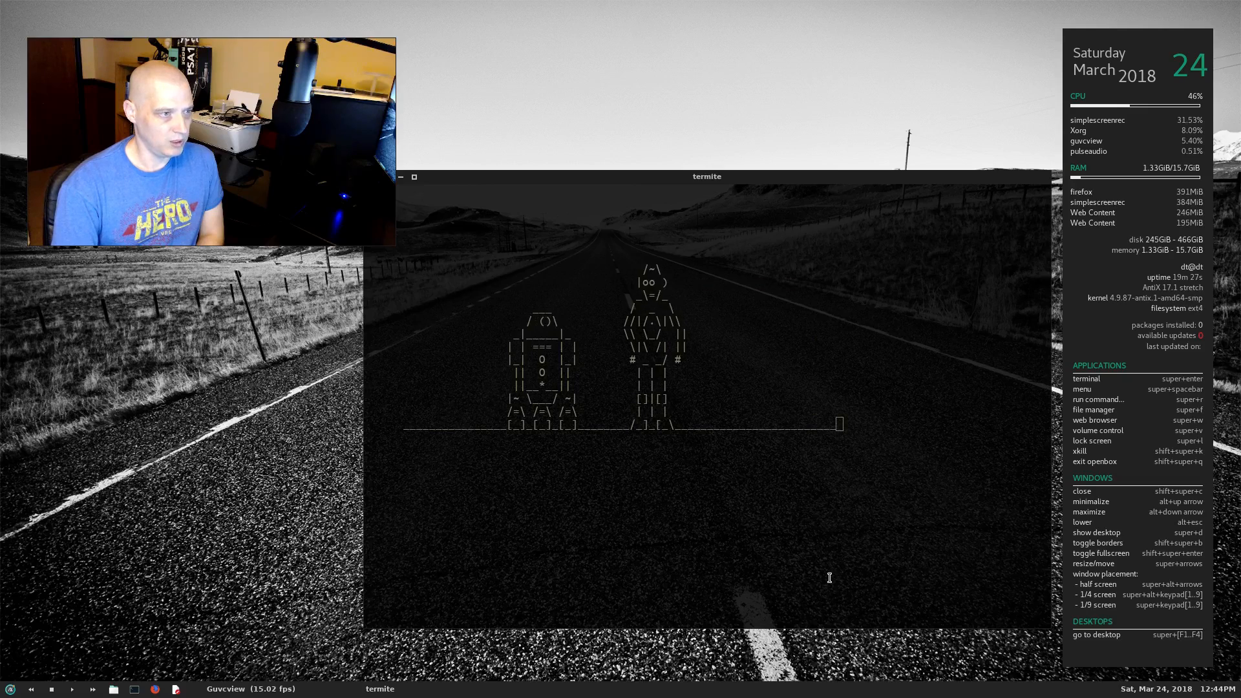